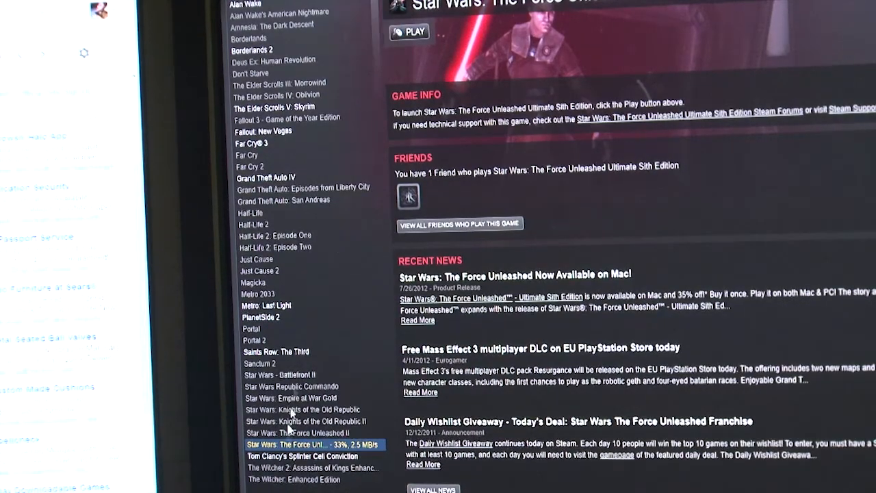
Select Star Wars Republic Commando in the library list to show its game page and news.
{"action": "left_click", "coordinate": [291, 386]}
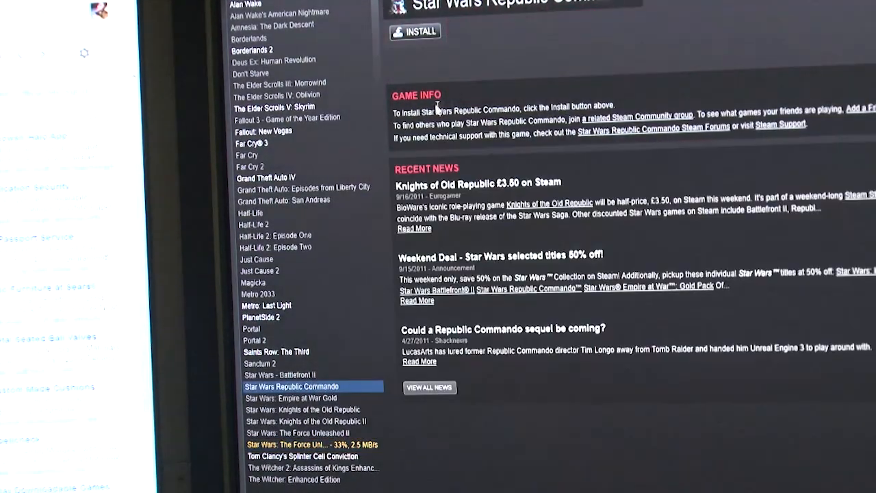